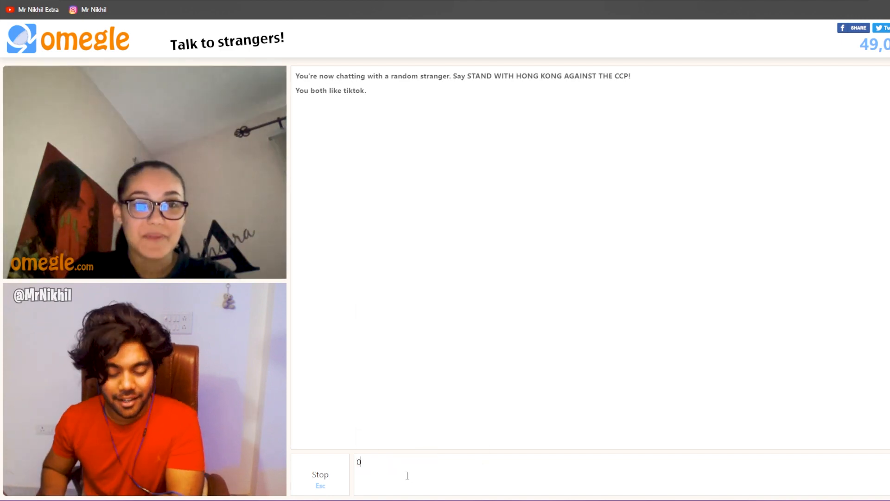
# Send the message 'Mr Nikhil' to the stranger in the Omegle chat.
pyautogui.write('Mr N')
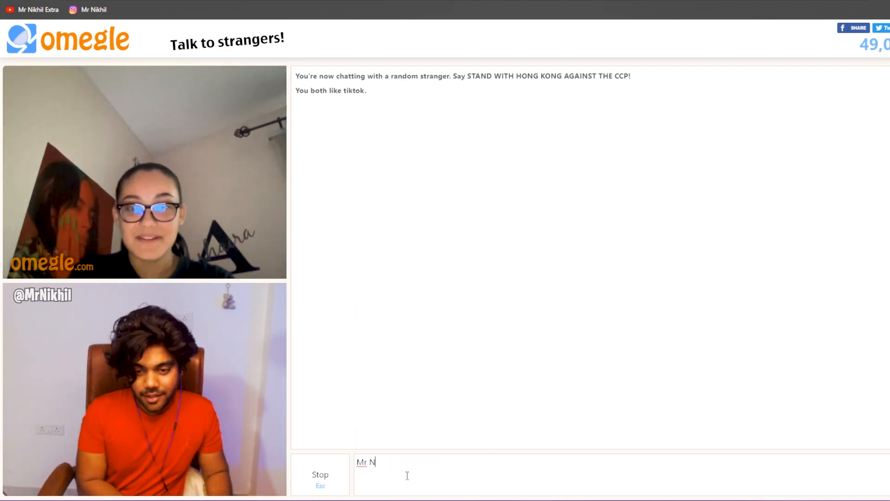
pyautogui.press('Enter')
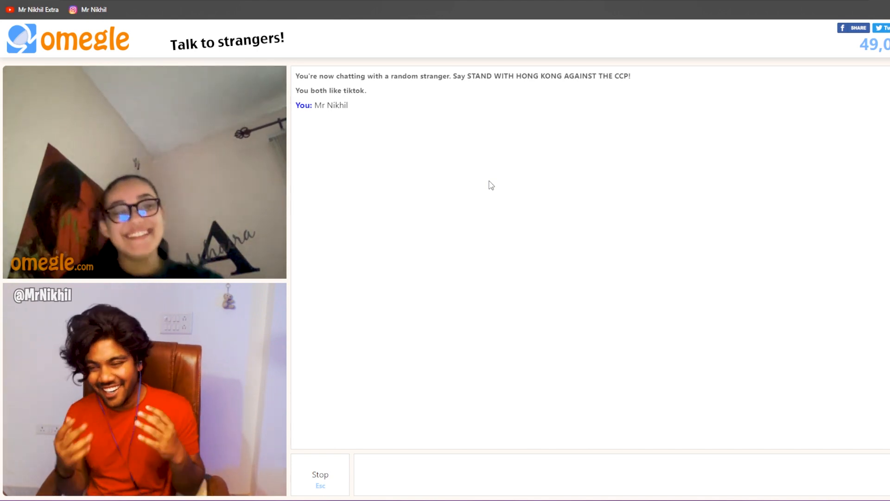
pyautogui.moveTo(674, 36)
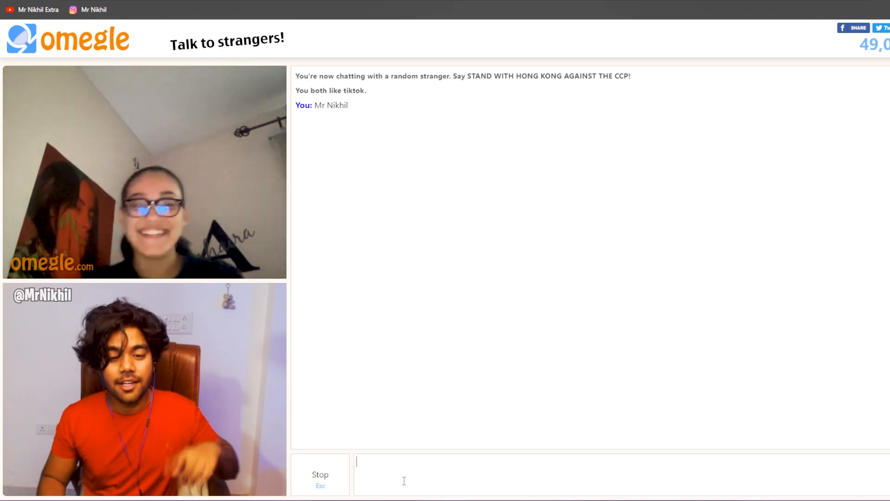
# Type 'Mr Nikhil' into the Omegle message box again, leaving it unsent.
pyautogui.write('mR')
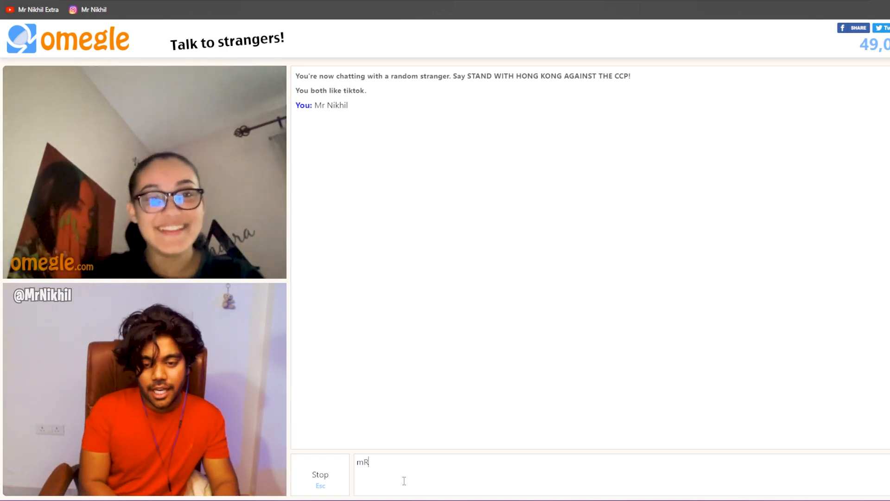
pyautogui.write('Mr Nikhil')
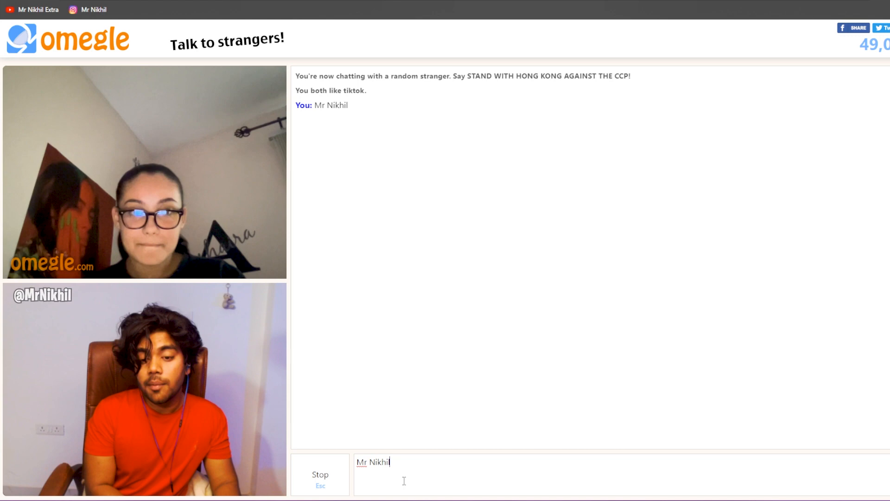